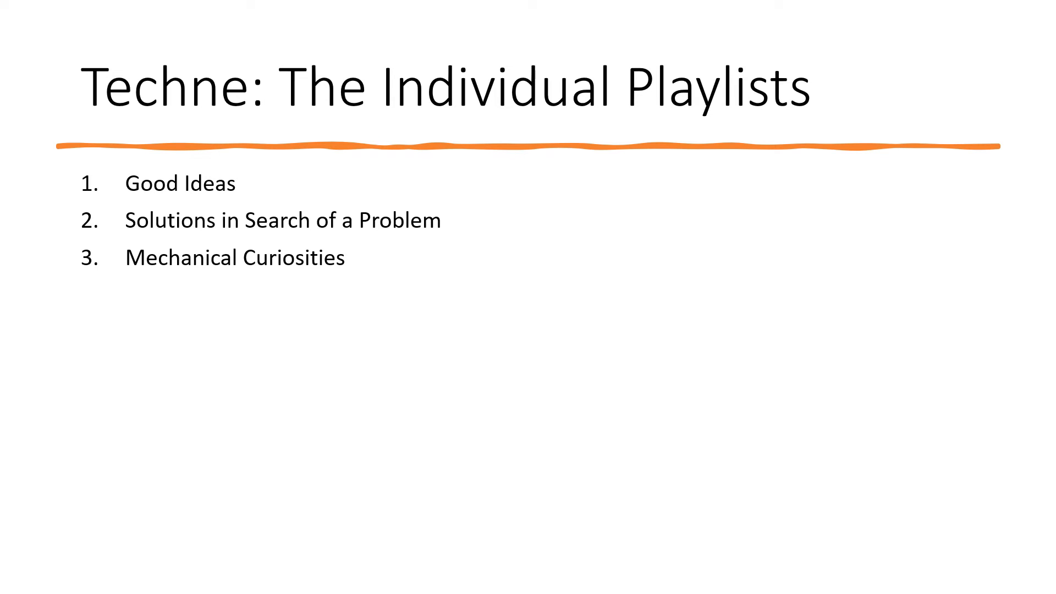
text(Technological Institutions)
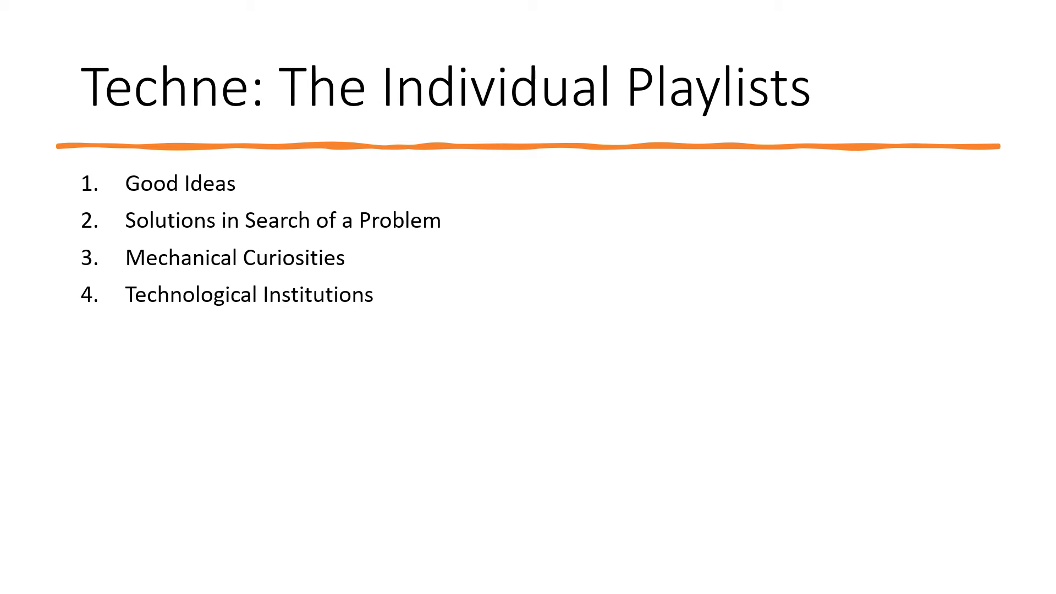
text(Operator Error)
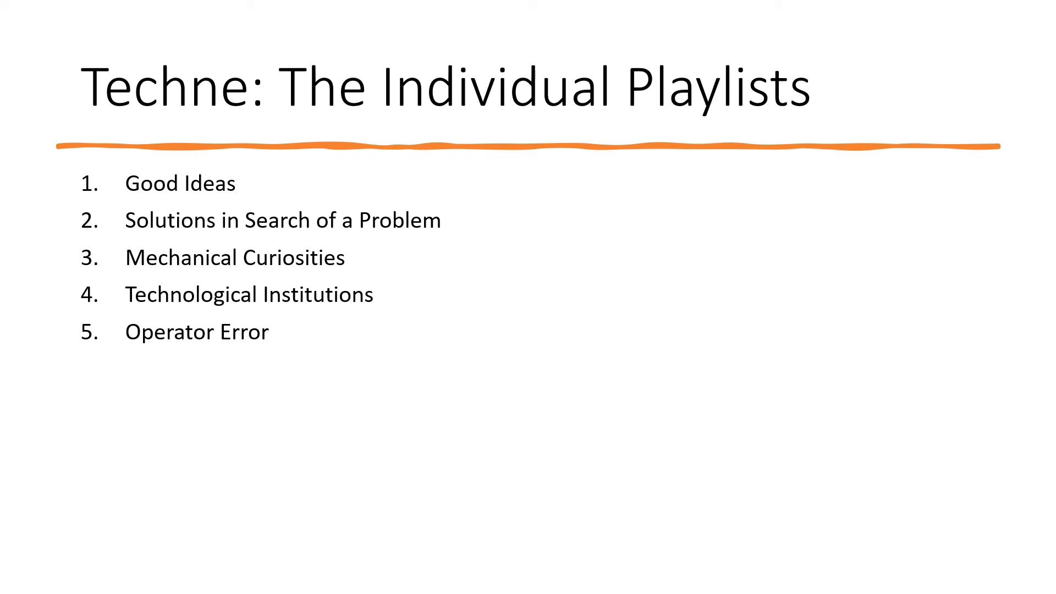
text(Style Driven Engineering)
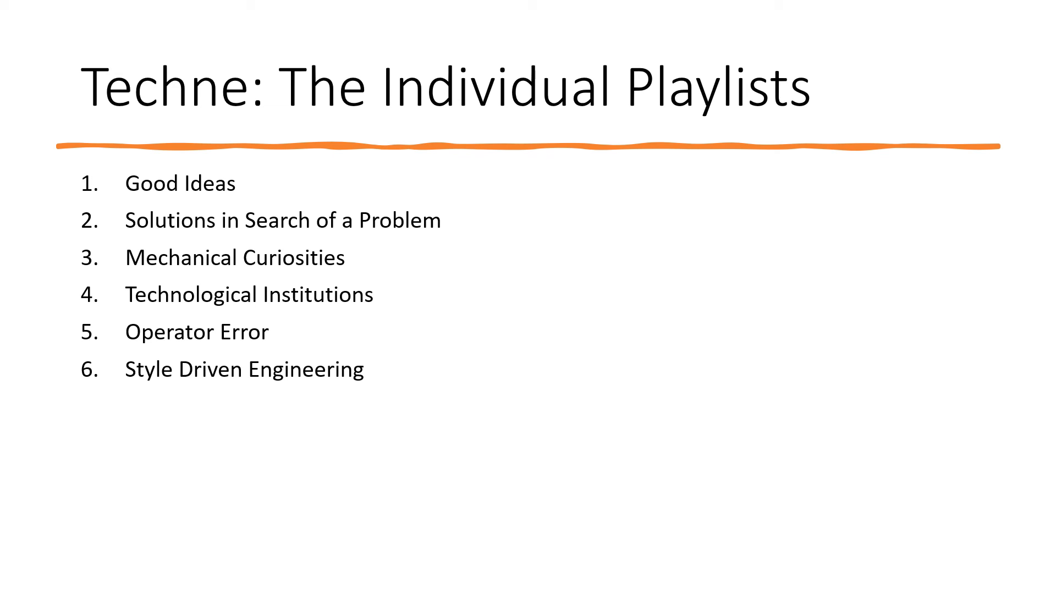
text(Evolution of Technology)
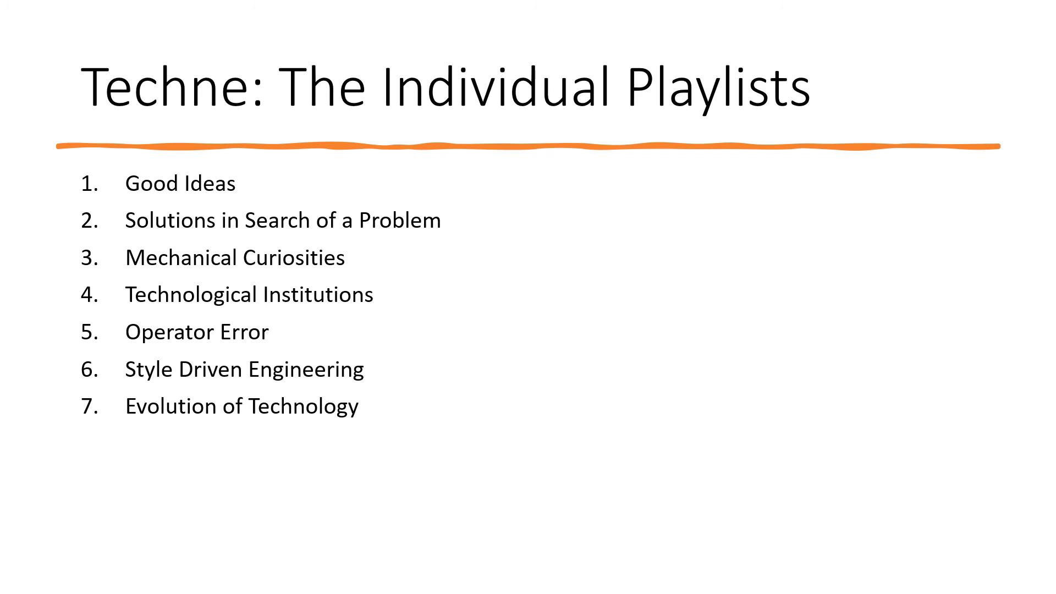